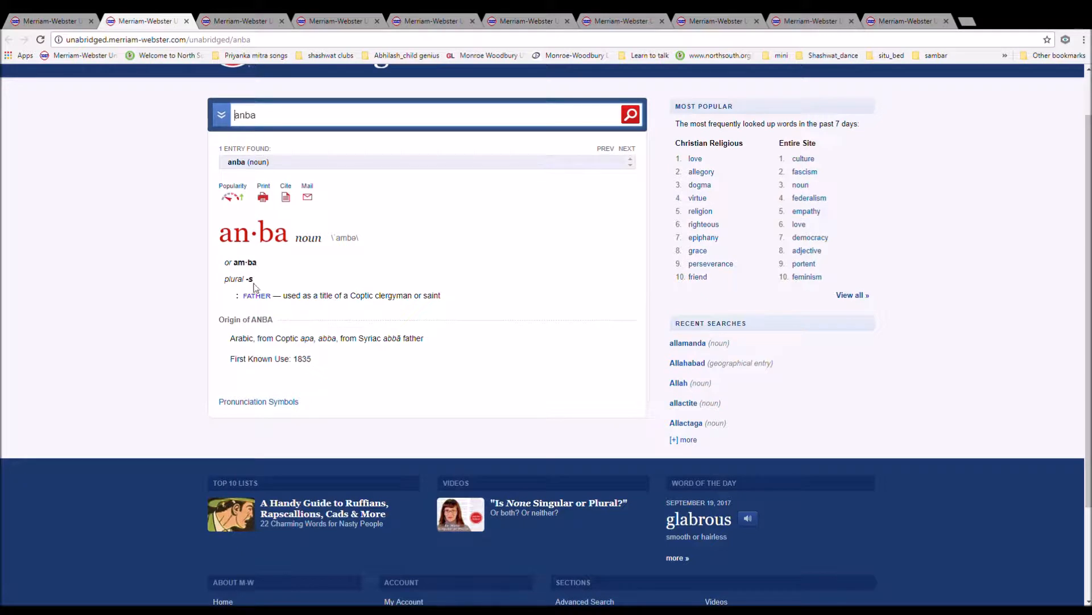
mouse_move(269, 287)
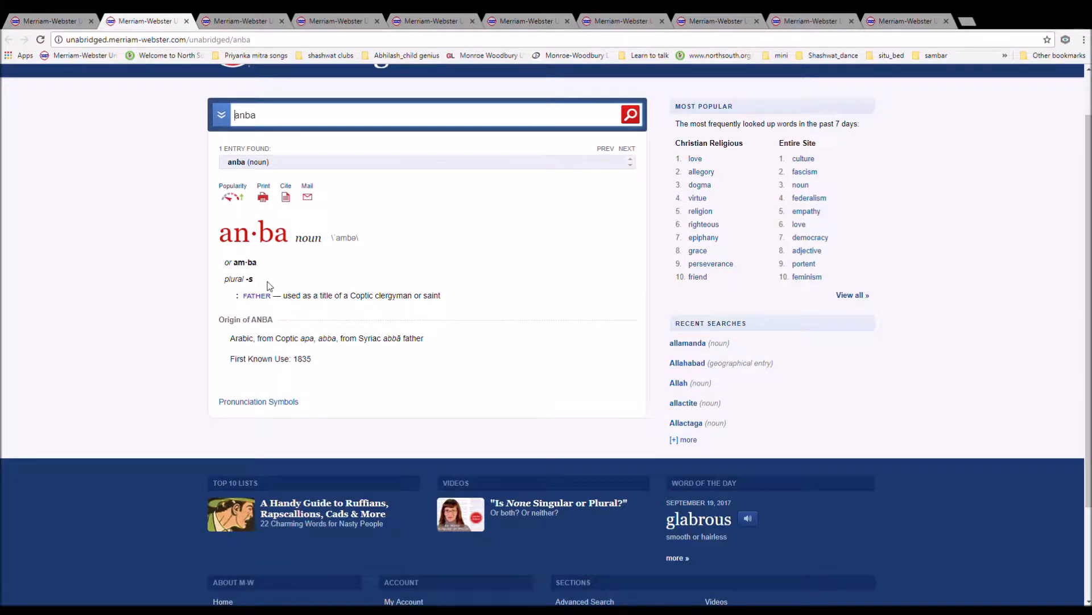
mouse_move(283, 366)
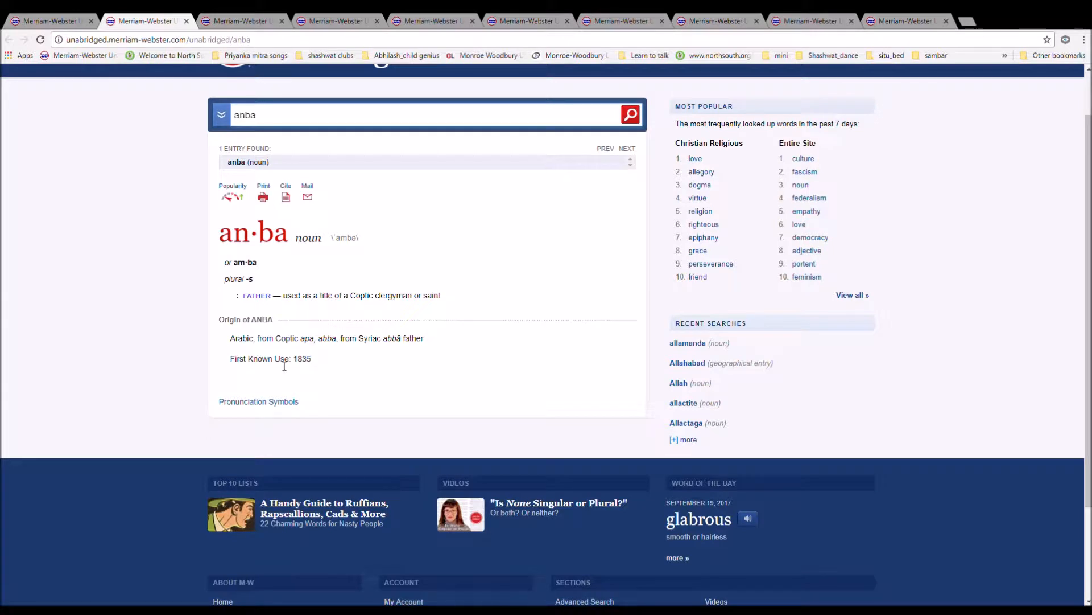
mouse_move(330, 356)
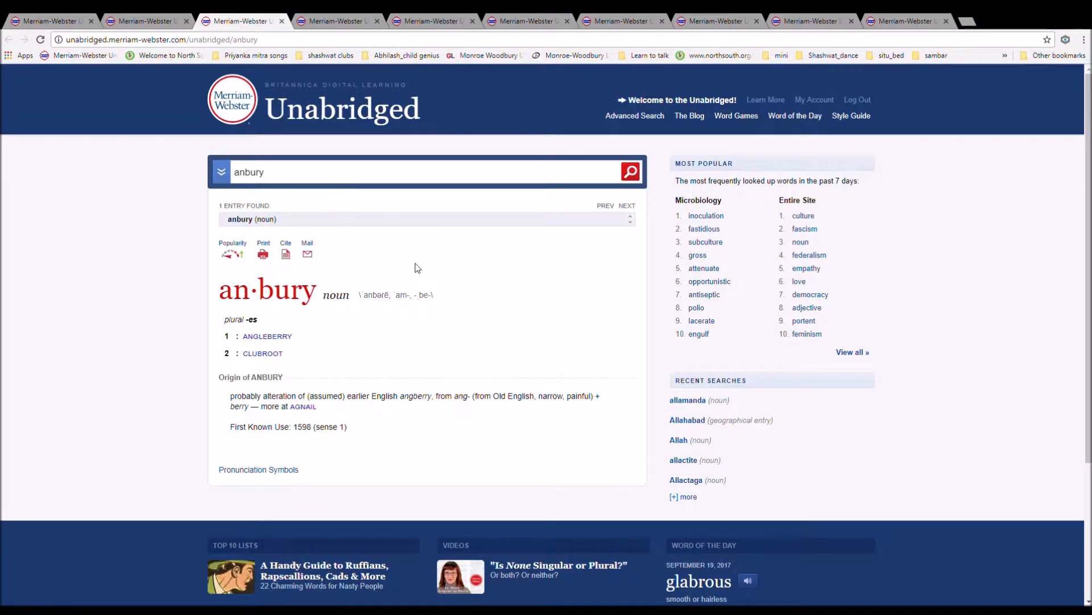
mouse_move(413, 323)
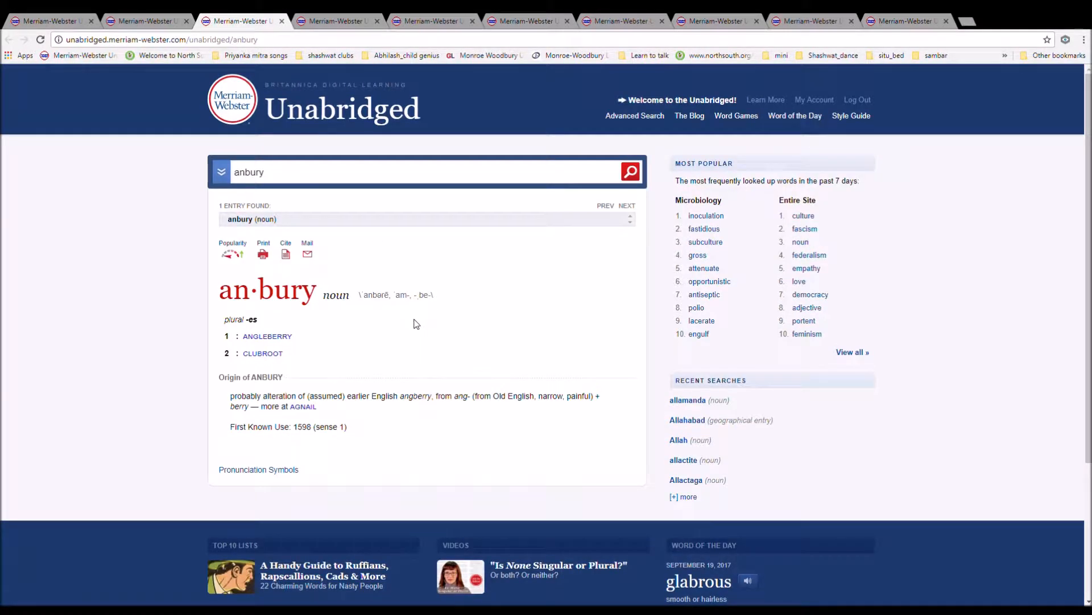
mouse_move(394, 310)
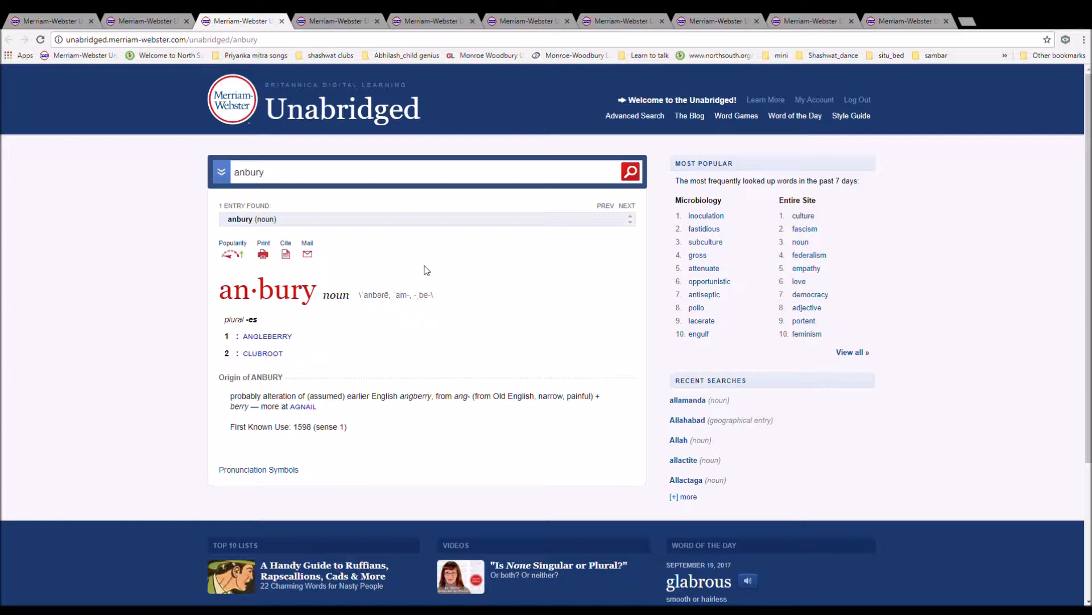
mouse_move(570, 276)
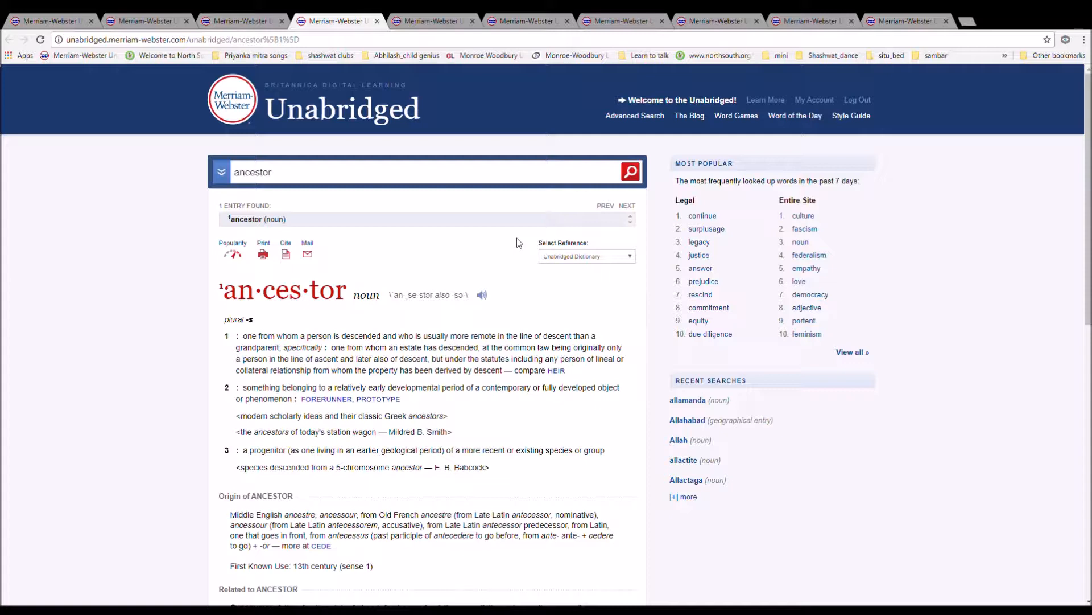
Read through the ancestor entry's definitions and synonyms, then move on to the ancestrula entry
scroll("down", 3)
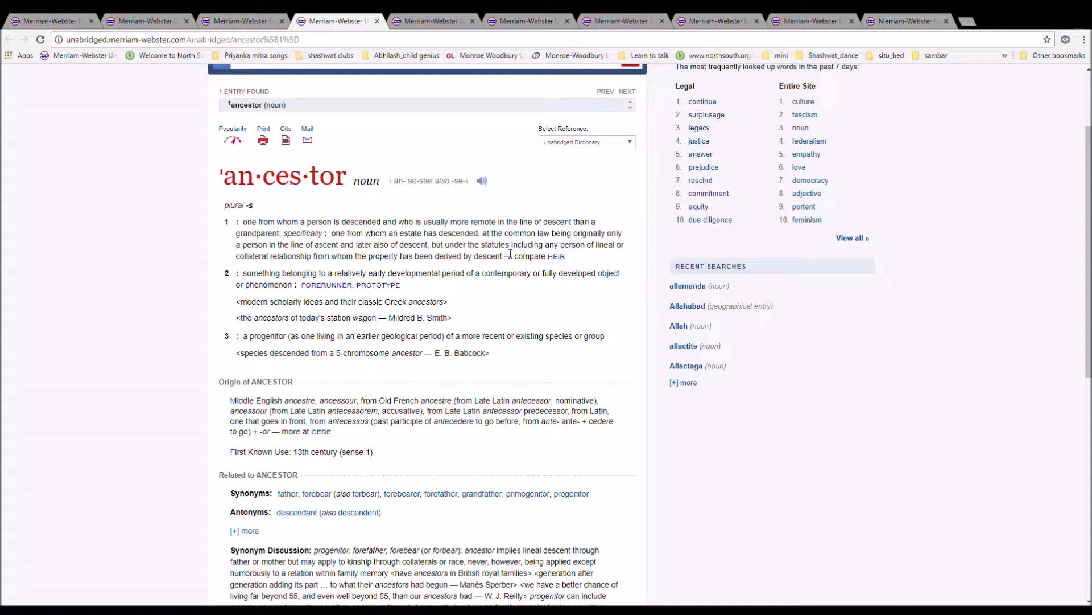
mouse_move(635, 402)
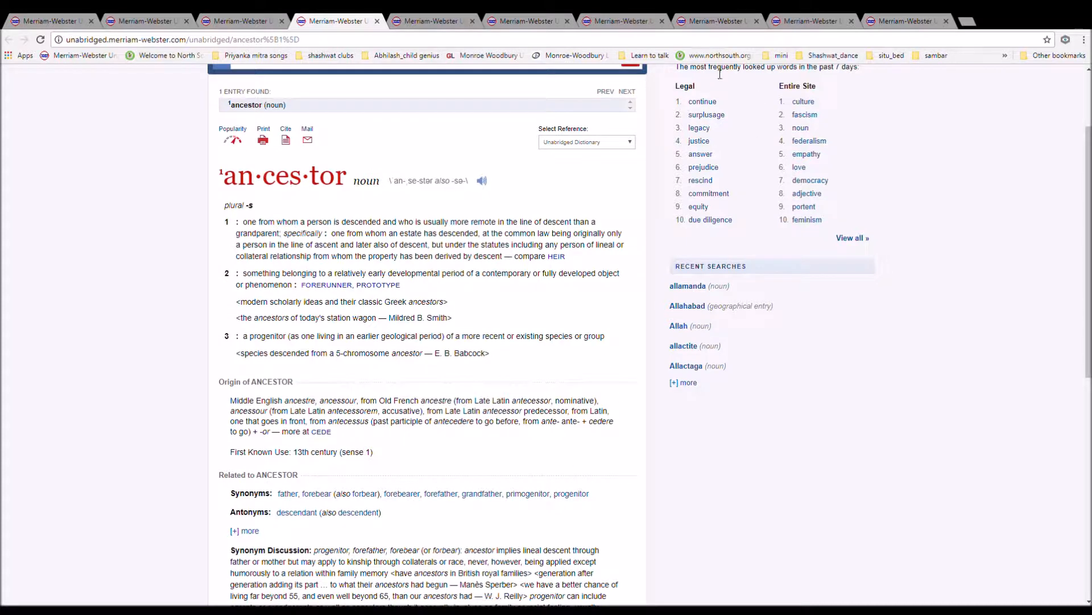
left_click(433, 21)
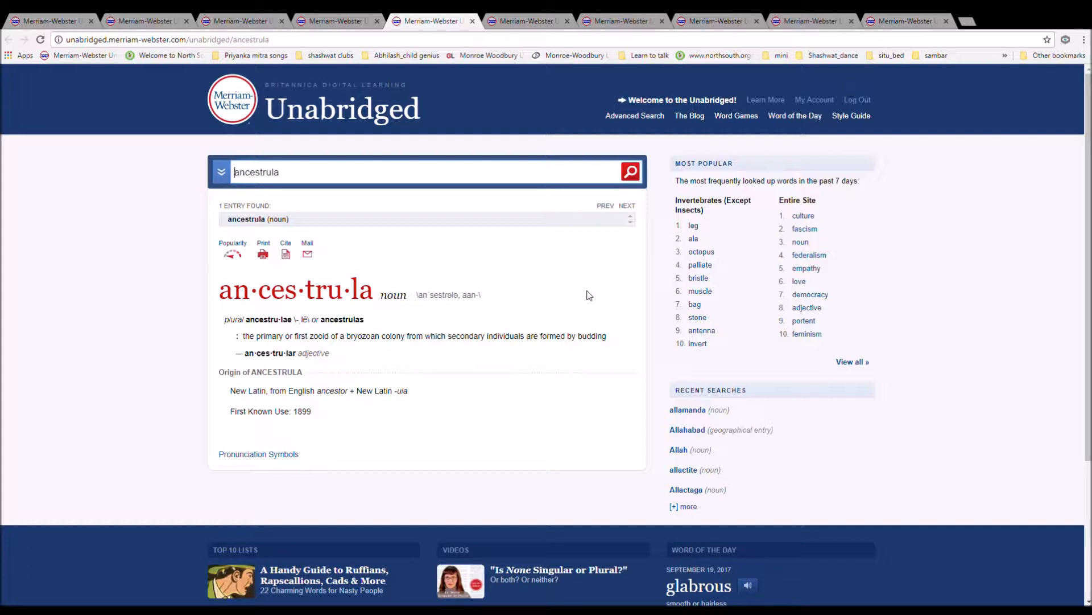
mouse_move(529, 283)
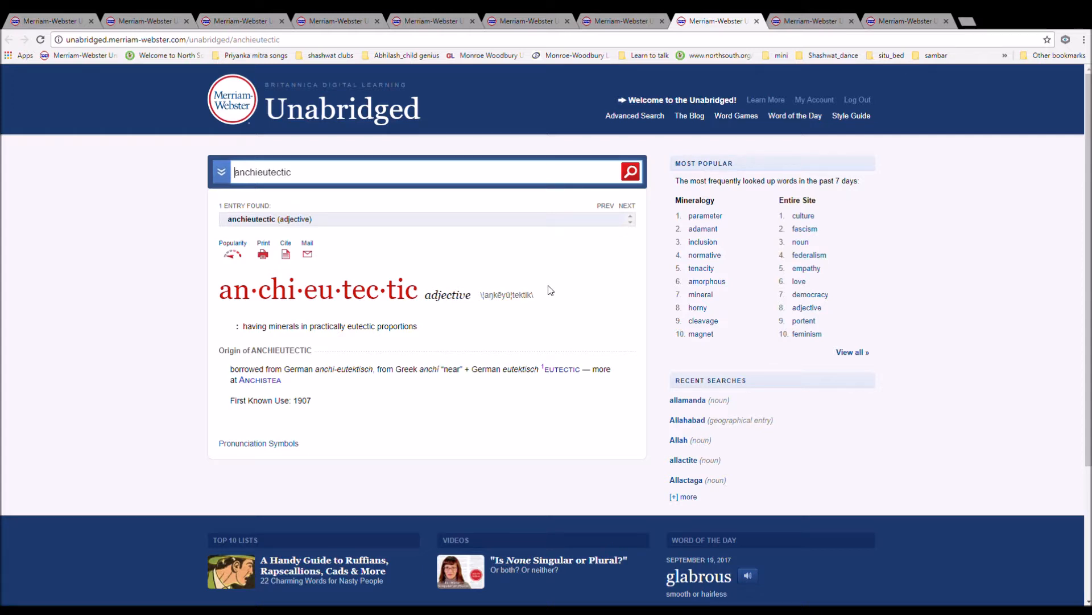
mouse_move(847, 18)
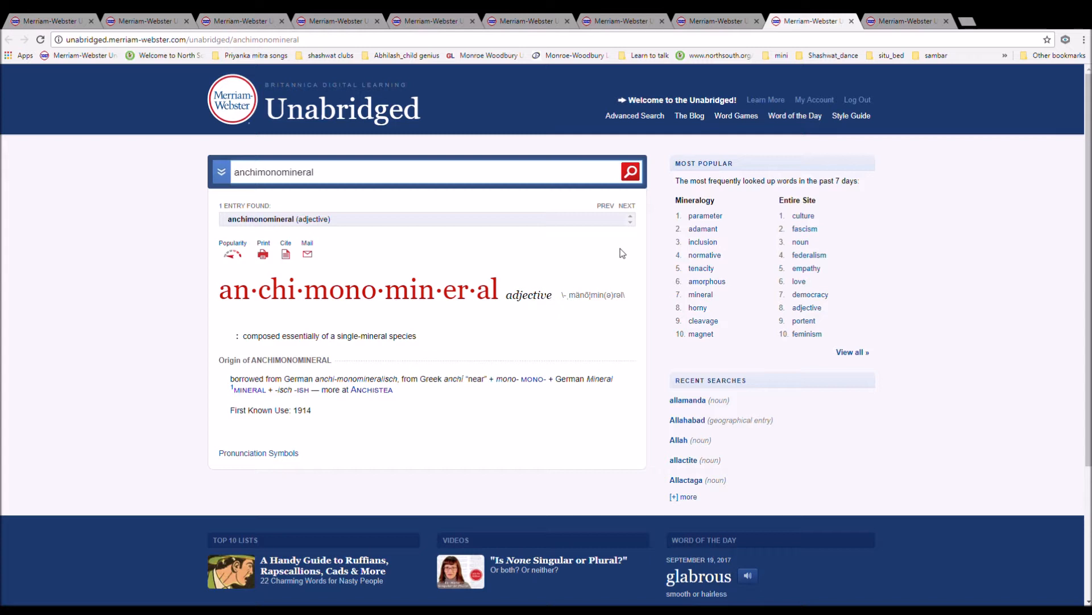
View the anchimonomineral entry, borrowed from German and first used in 1914
left_click(237, 172)
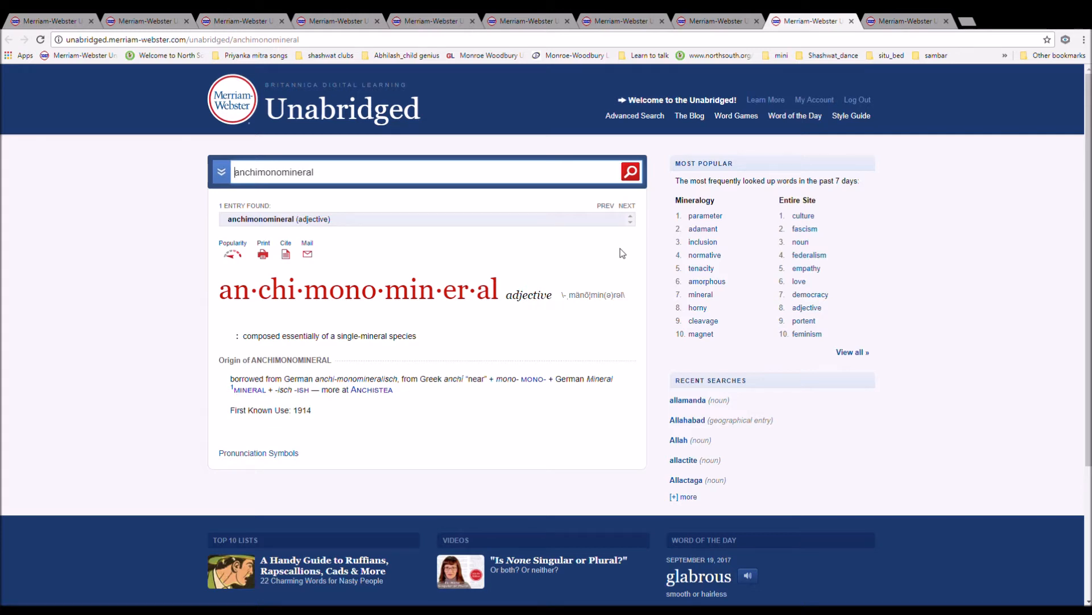
Bring up the Anchises entry, the Greek-mythology father of Aeneas, in the last tab
left_click(371, 389)
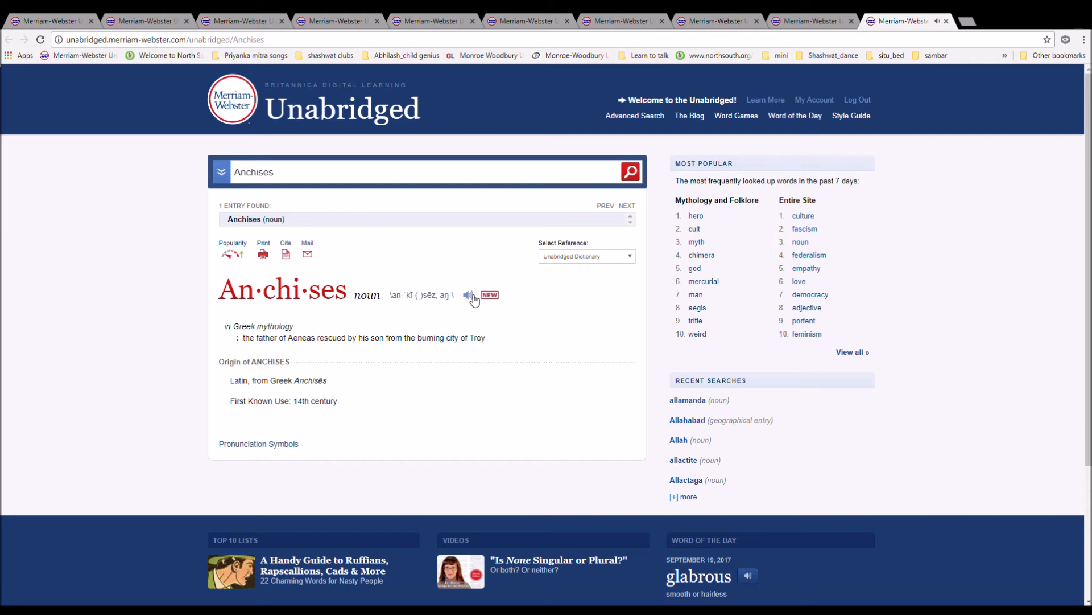
mouse_move(488, 259)
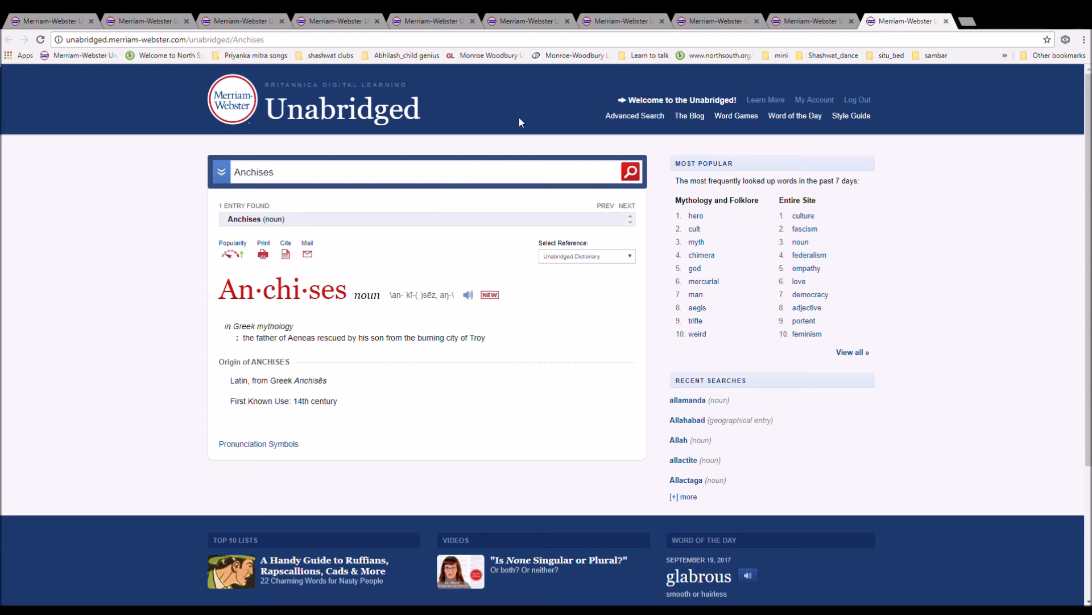
mouse_move(362, 292)
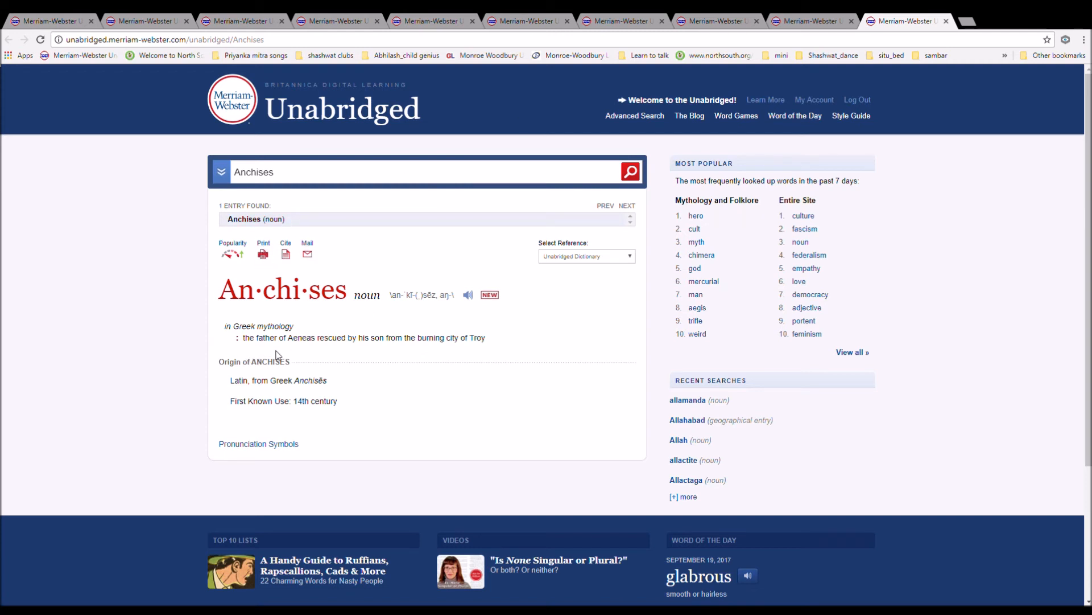
mouse_move(334, 354)
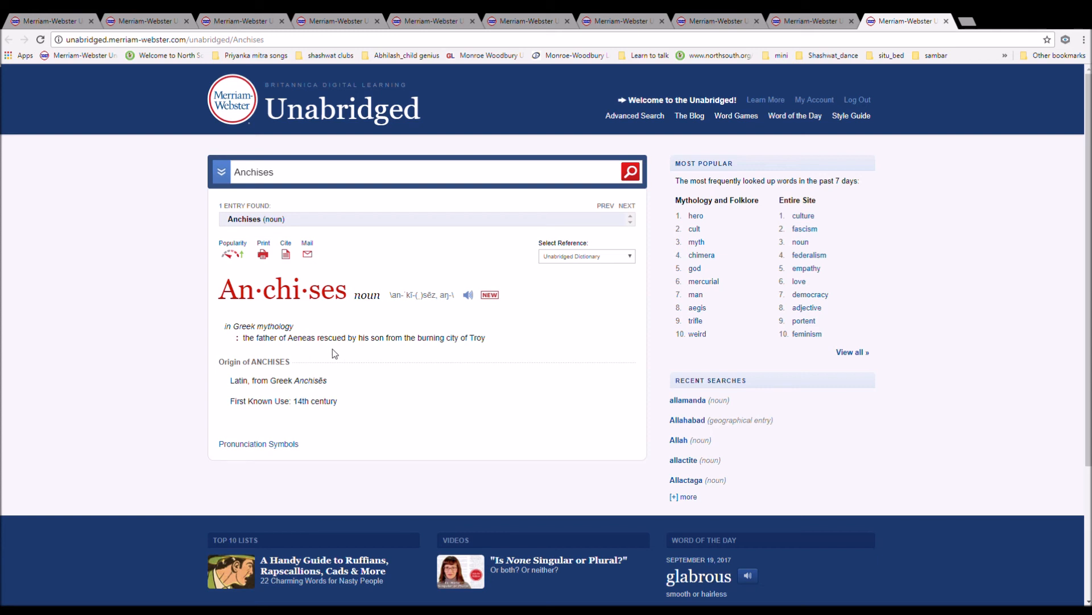
mouse_move(407, 352)
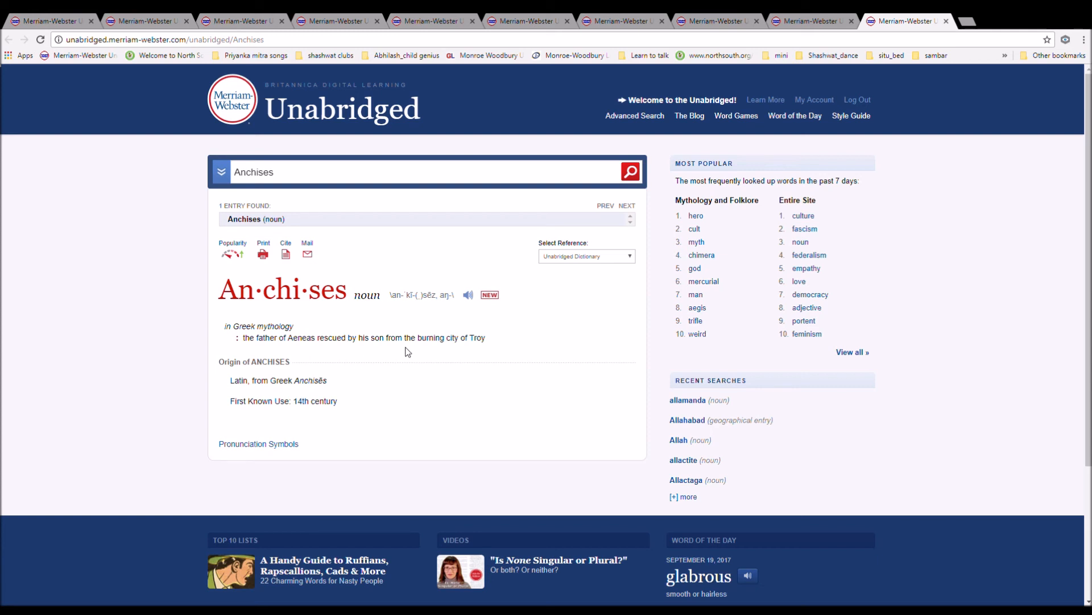
mouse_move(485, 383)
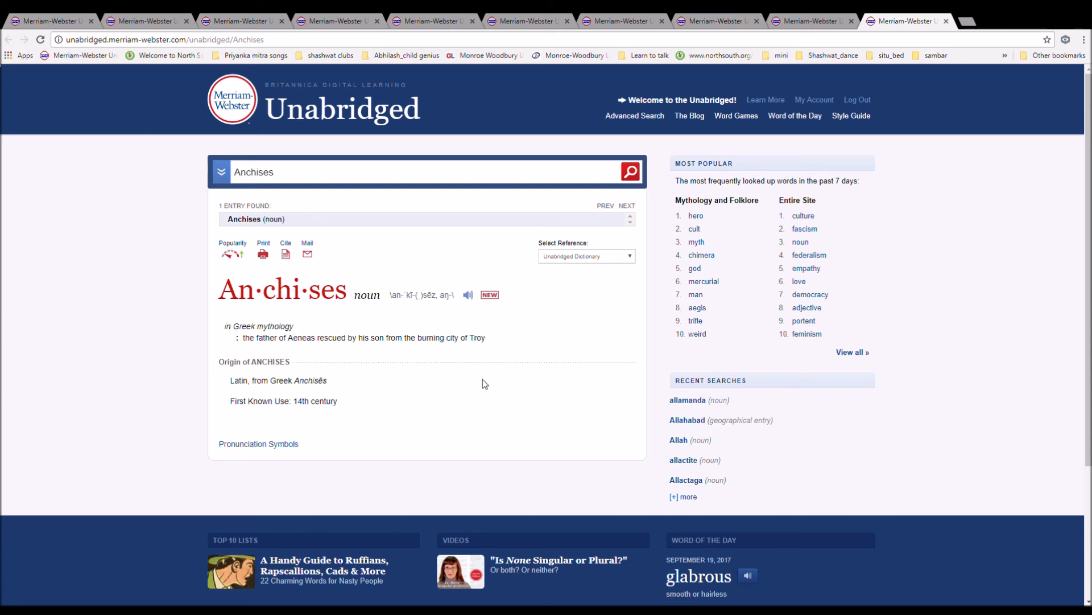
mouse_move(265, 389)
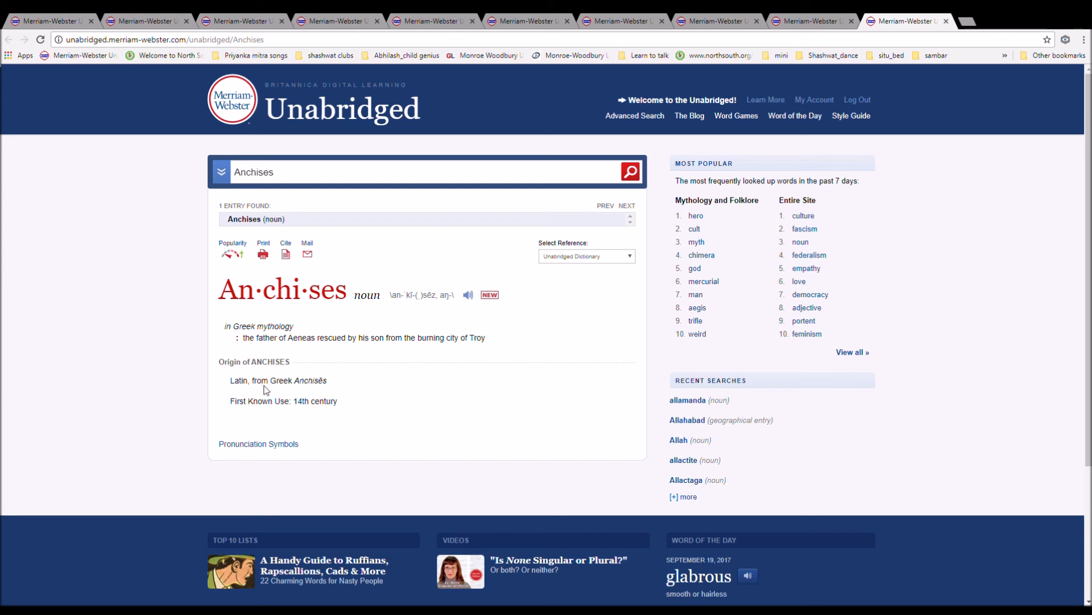
mouse_move(929, 195)
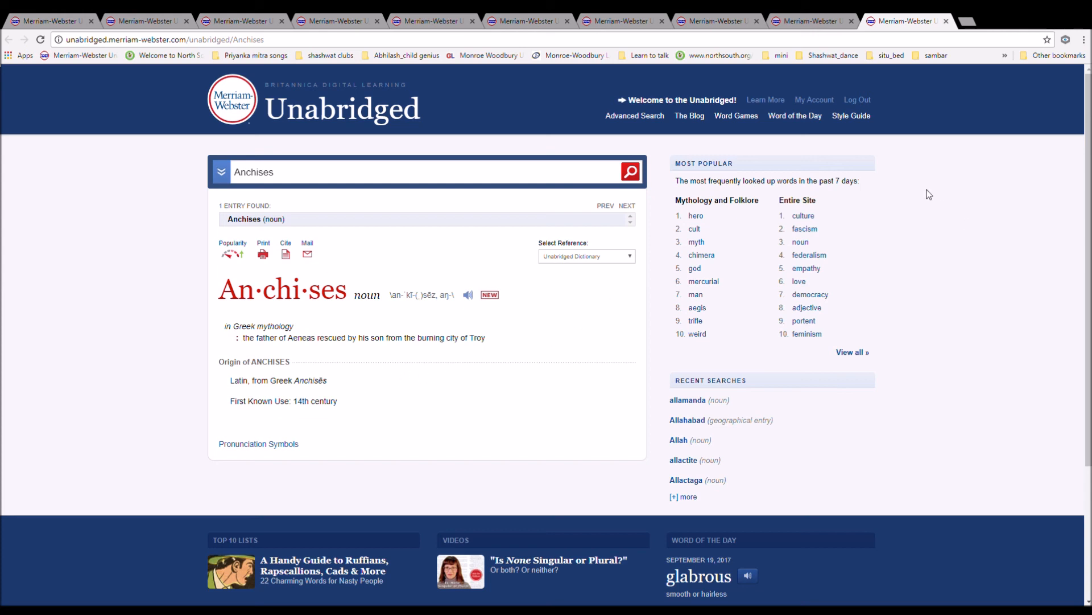